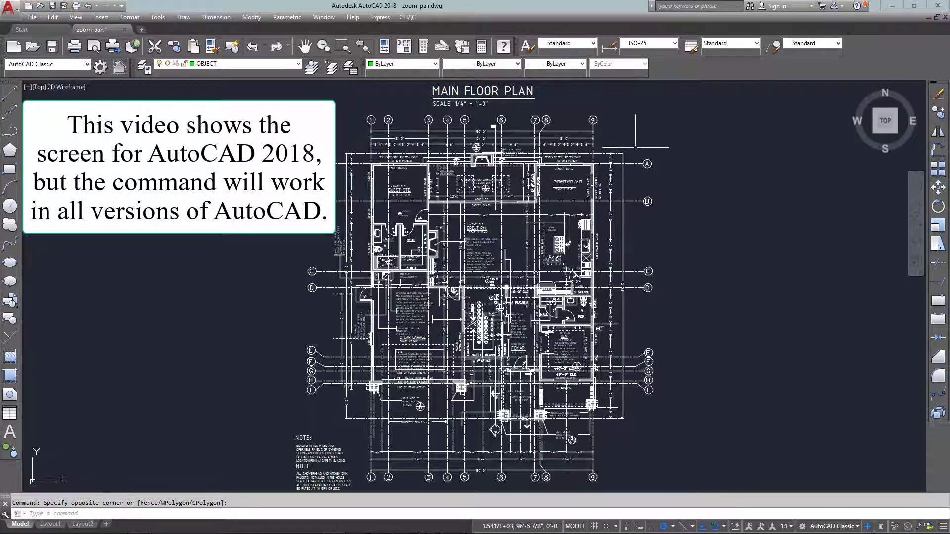
mouse_move(694, 199)
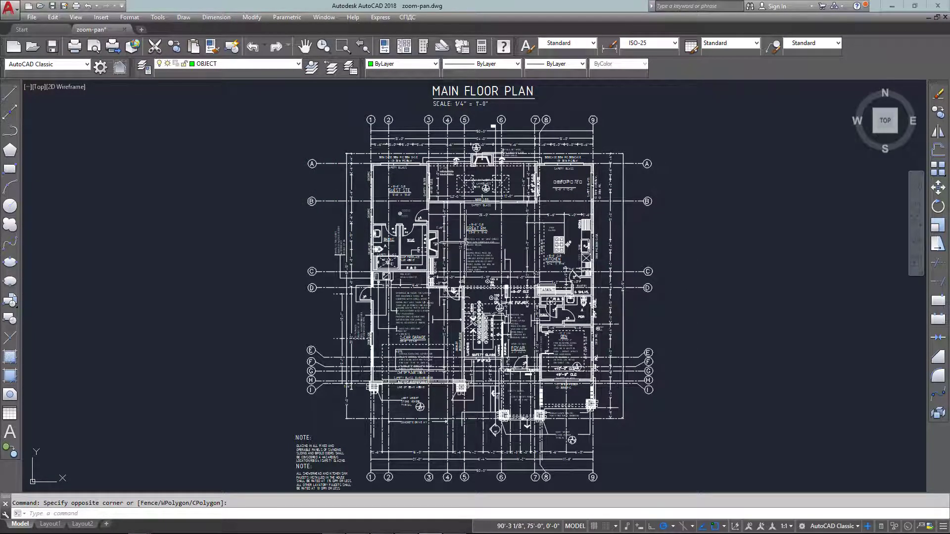
mouse_move(467, 249)
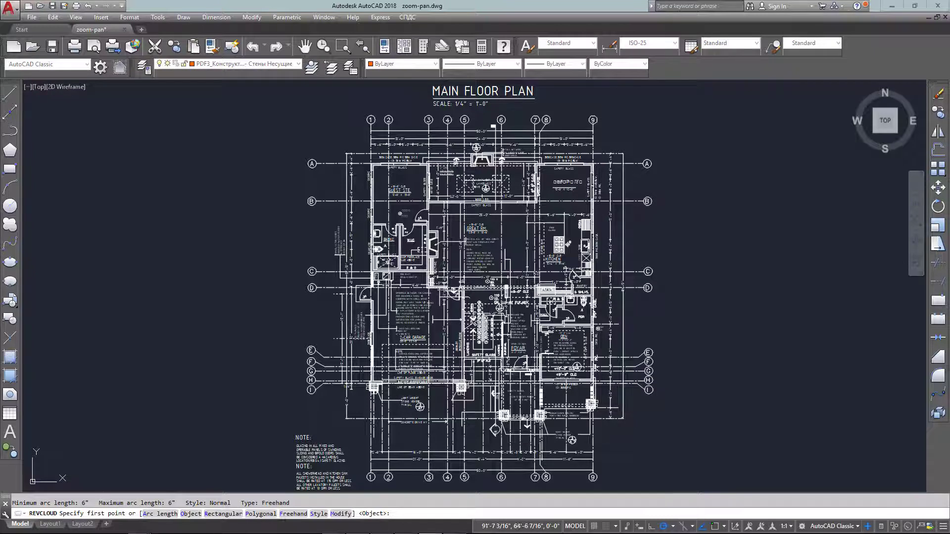
Step: Sketch a trial freehand revision cloud around the fireplace, then erase it
text(F)
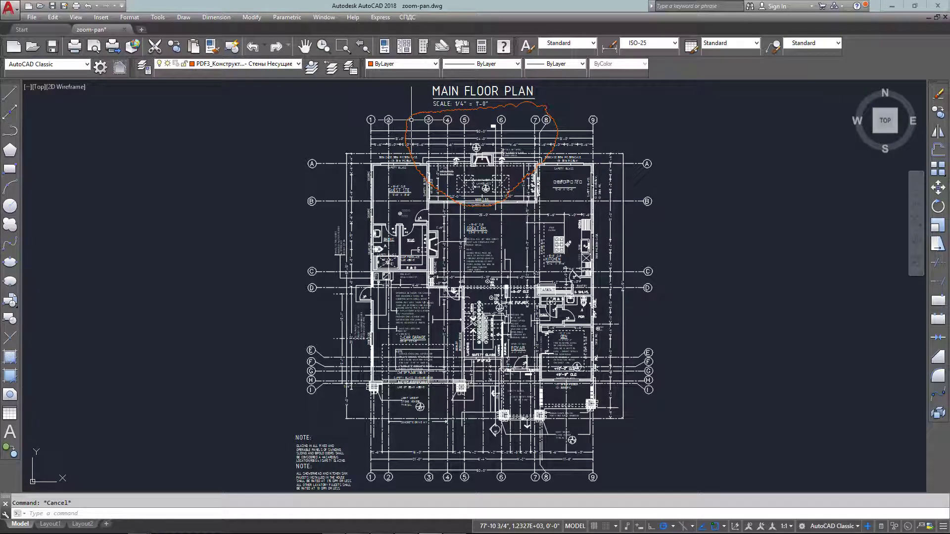
right_click(451, 140)
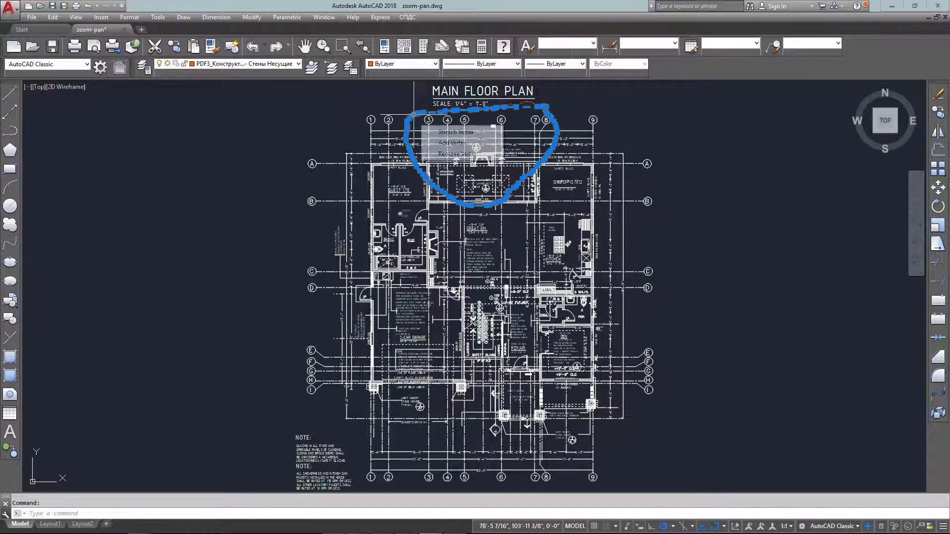
click(294, 63)
text(AR)
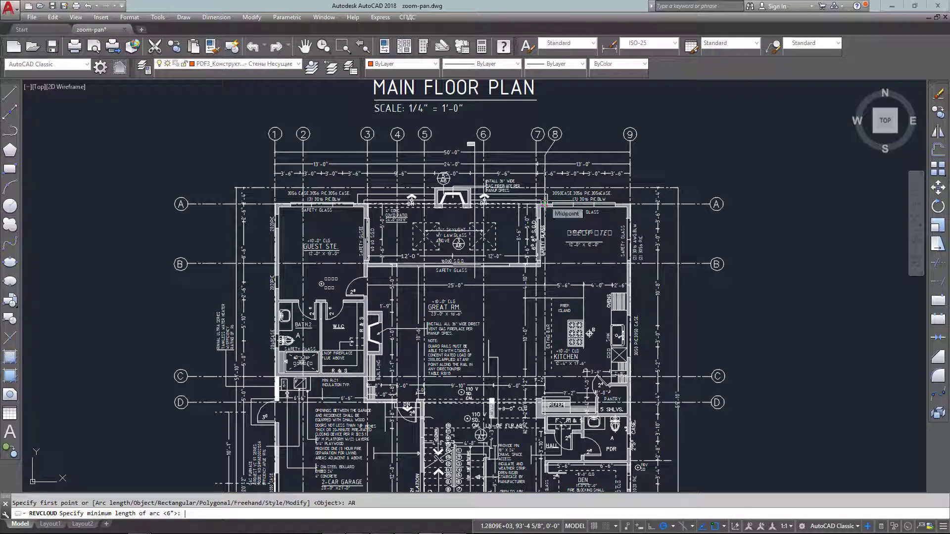
Step: Set the revision cloud arc length to 24 for the cloud around the fireplace
text(24)
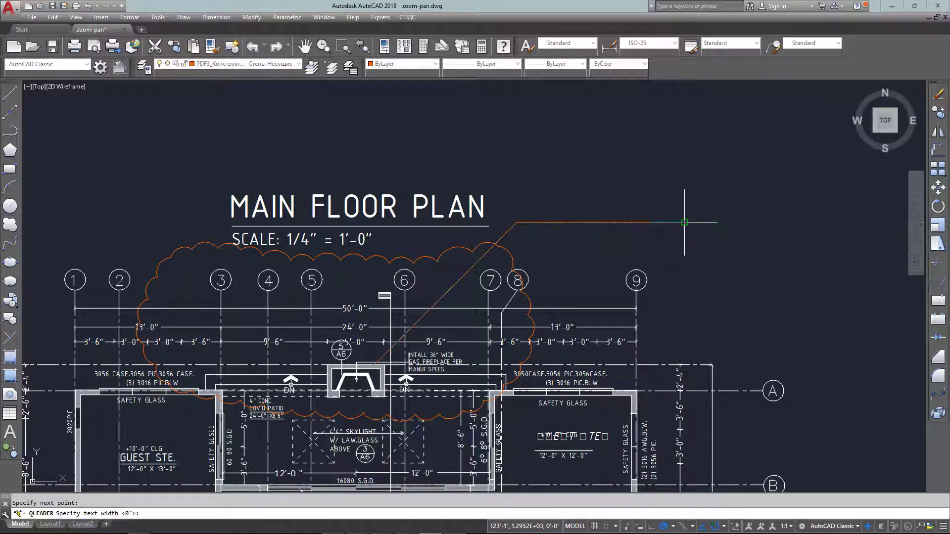
mouse_move(685, 222)
text(4')
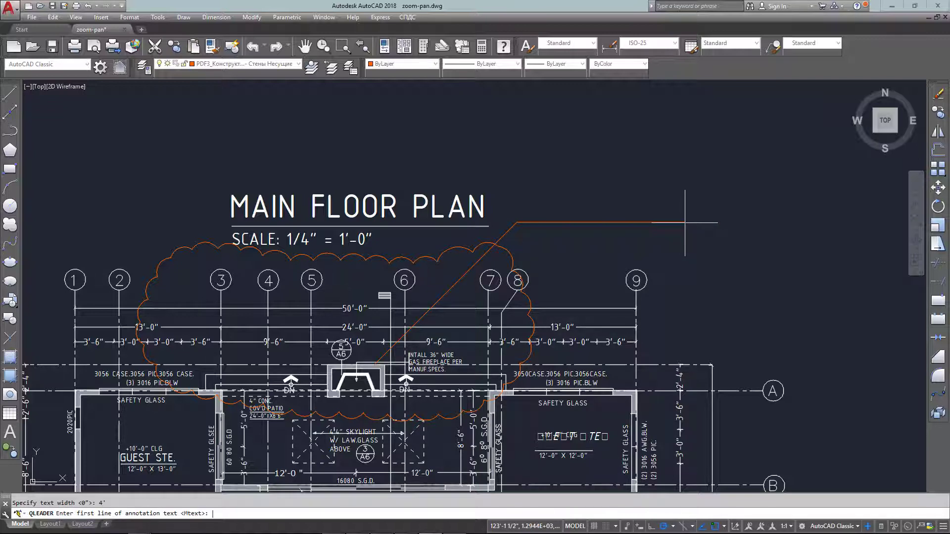
Step: Enter the leader text 'REMOVE FIRE PLACE' beside the fireplace cloud
text(R)
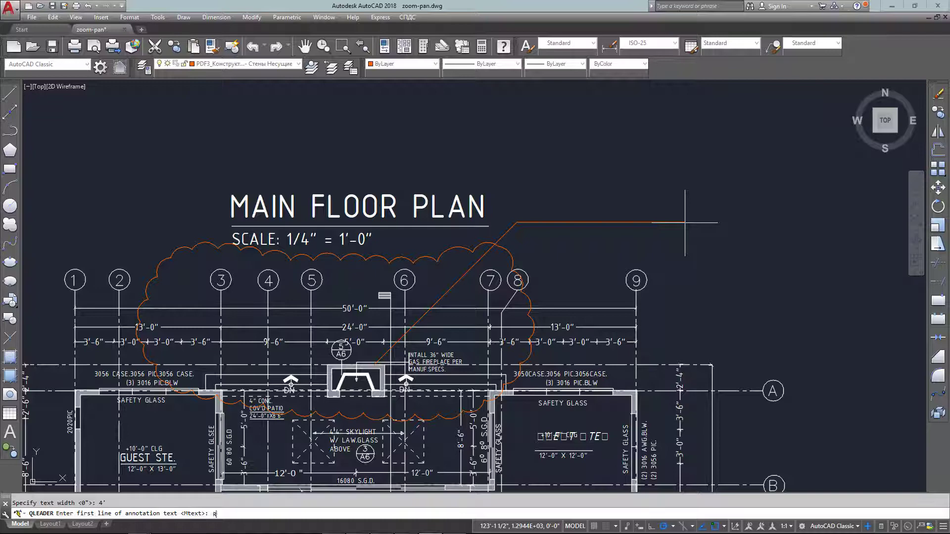
text(REMOVE)
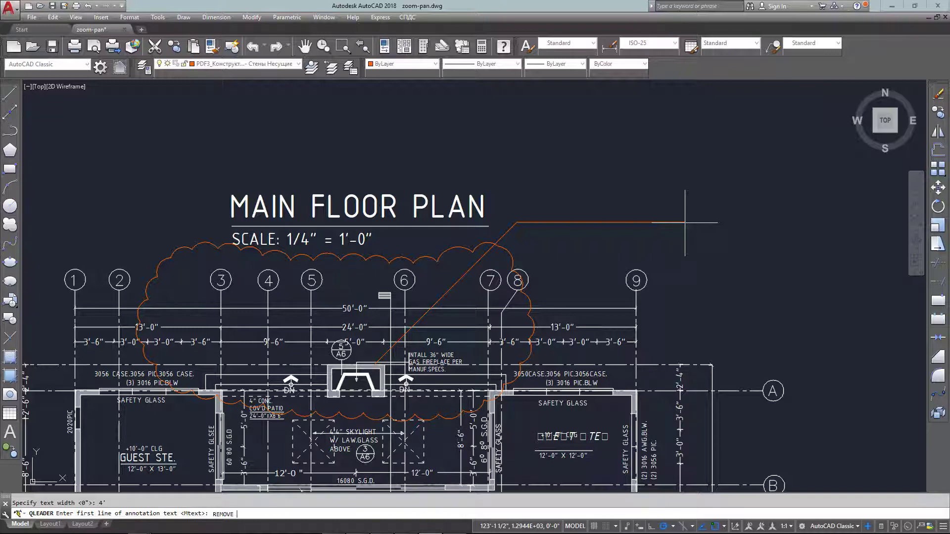
text(FIRE P)
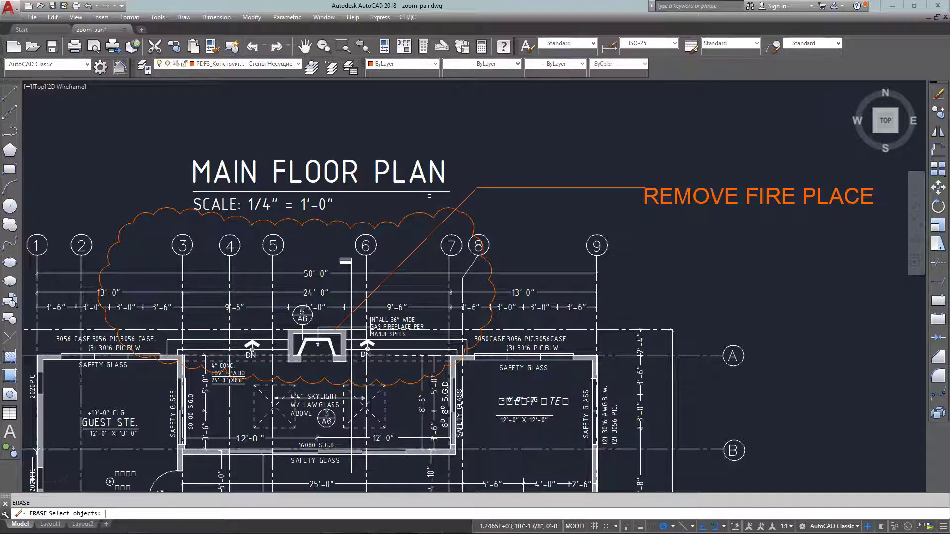
Step: Delete the orange revision cloud around the fireplace and start REVCLOUD again
click(407, 206)
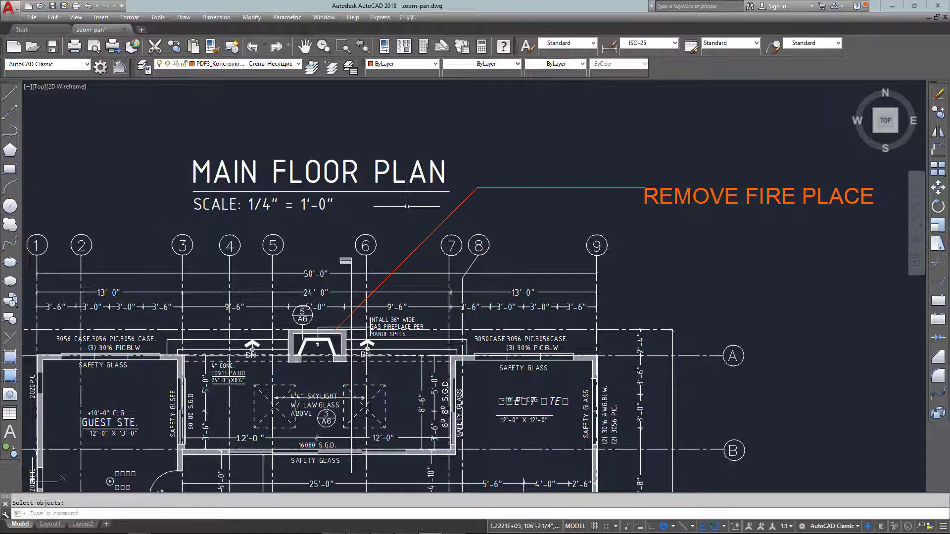
key(Escape)
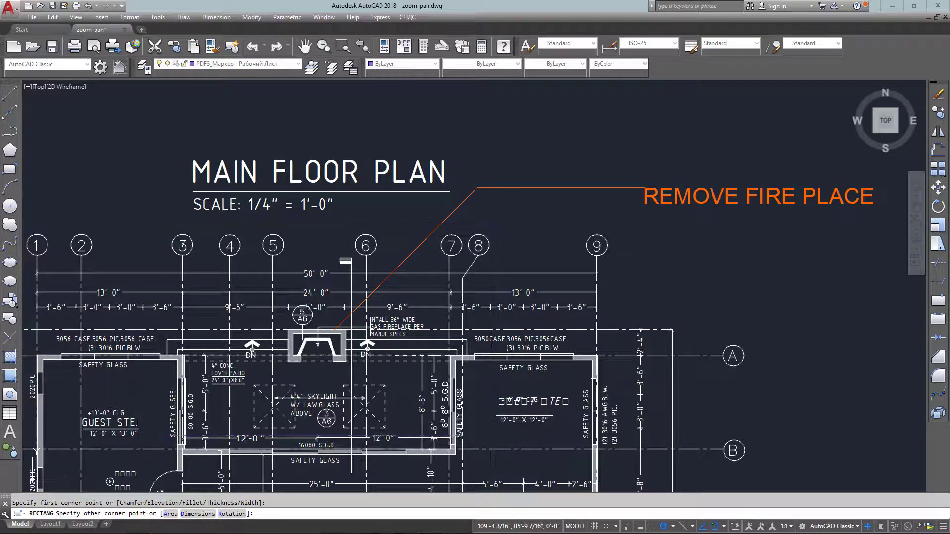
text(REVCLOUD Reverse direction [Yes No] <No>:)
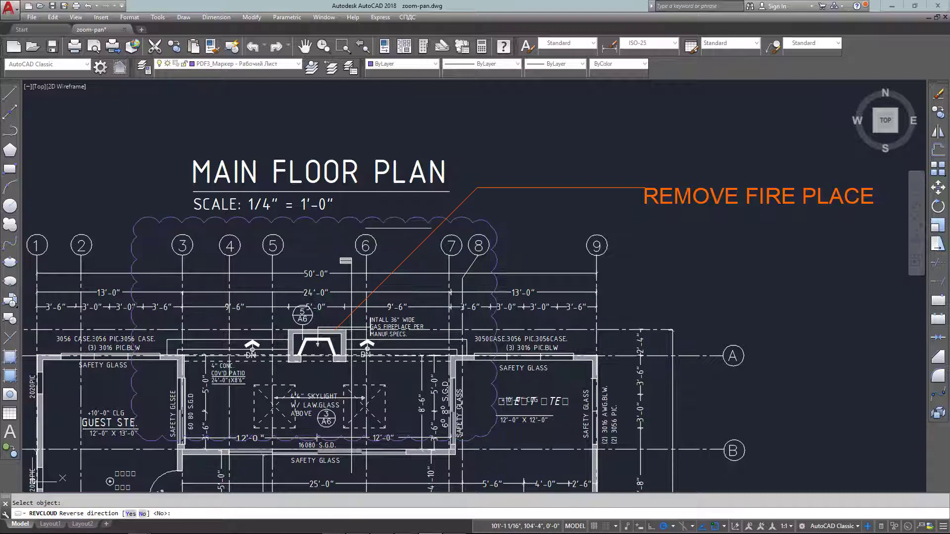
mouse_move(399, 230)
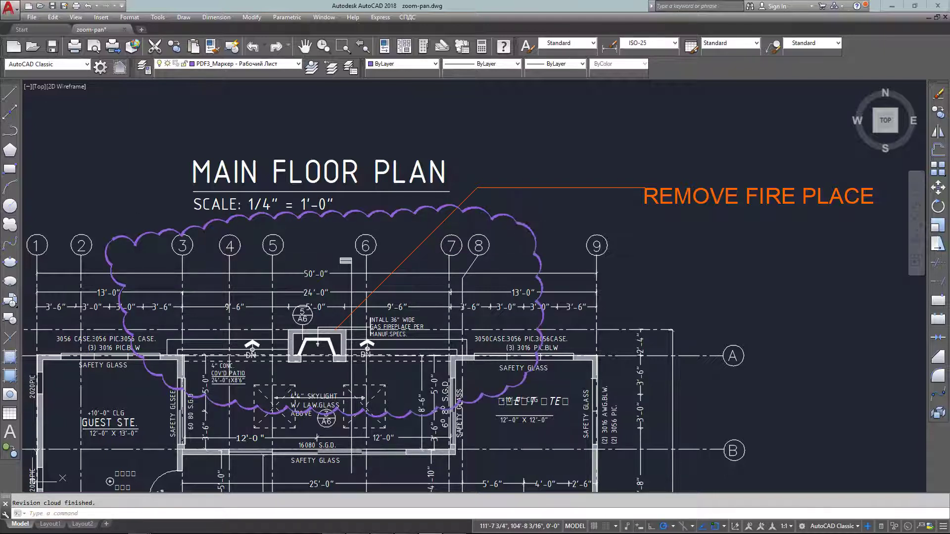
Step: Finish converting the fireplace rectangle into a purple revision cloud
key(Escape)
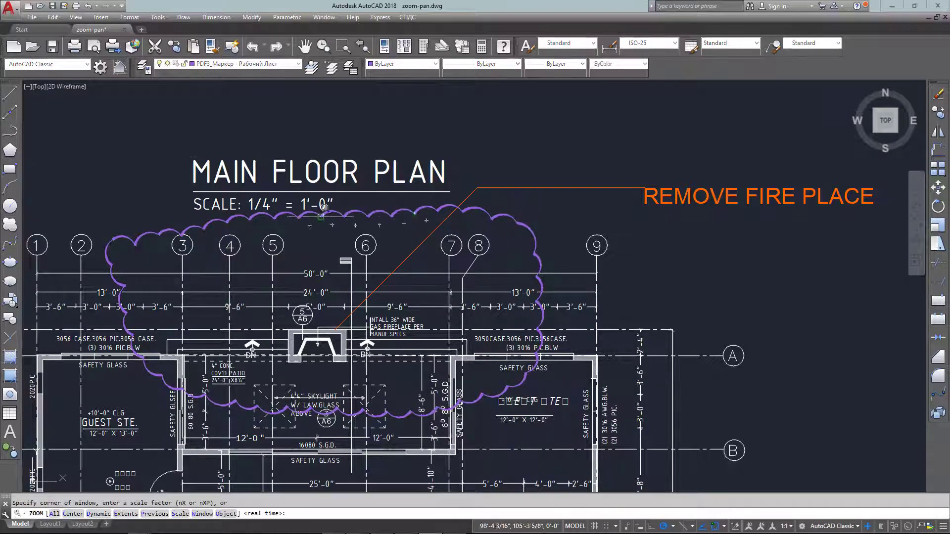
Step: Zoom out to show the whole main floor plan with the clouded fireplace
scroll(up, 3)
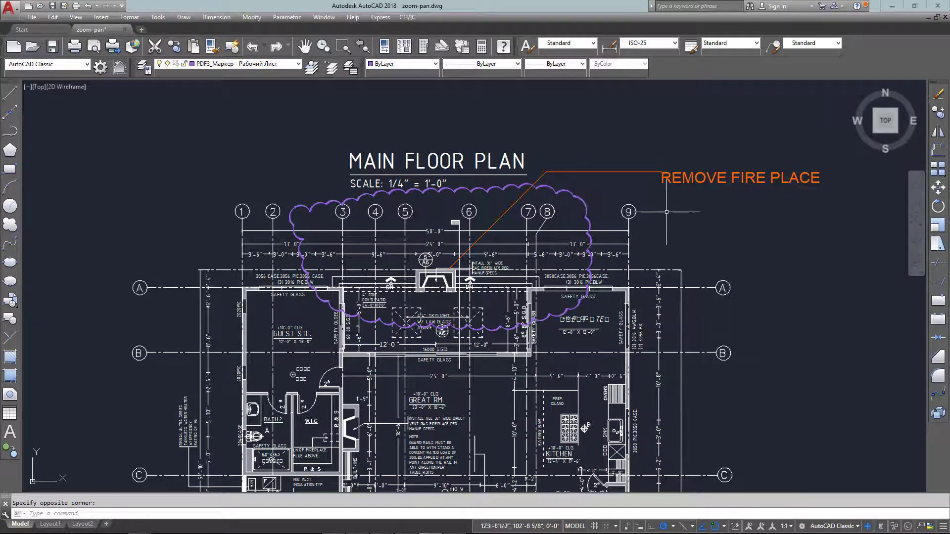
mouse_move(667, 218)
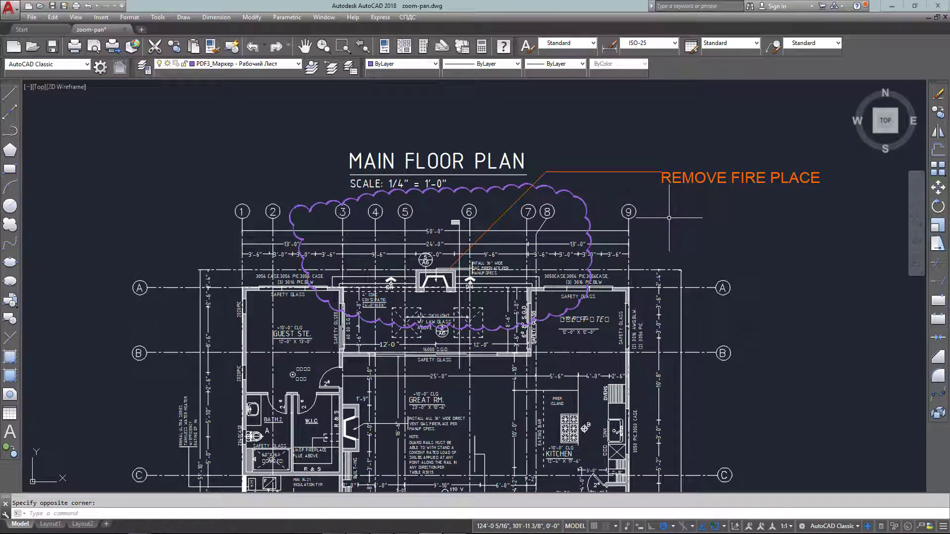
scroll(down, 3)
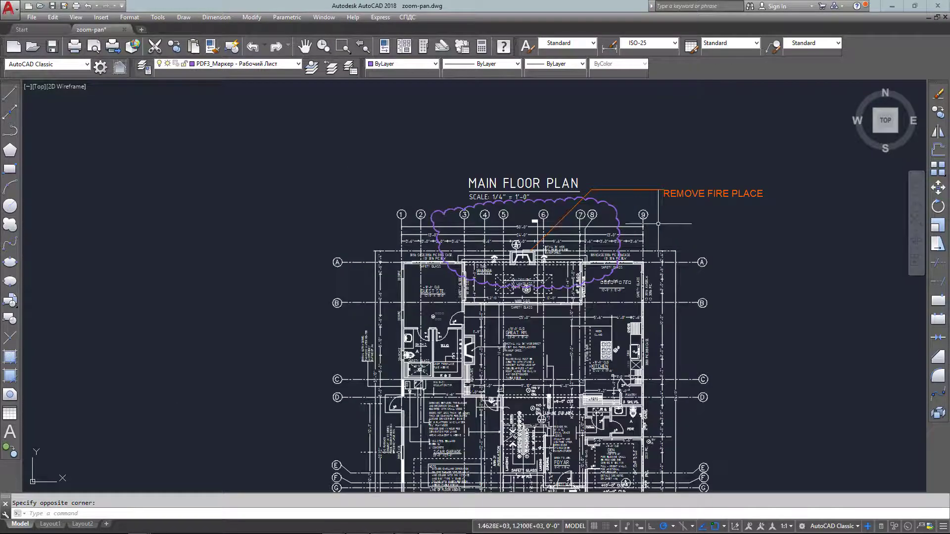